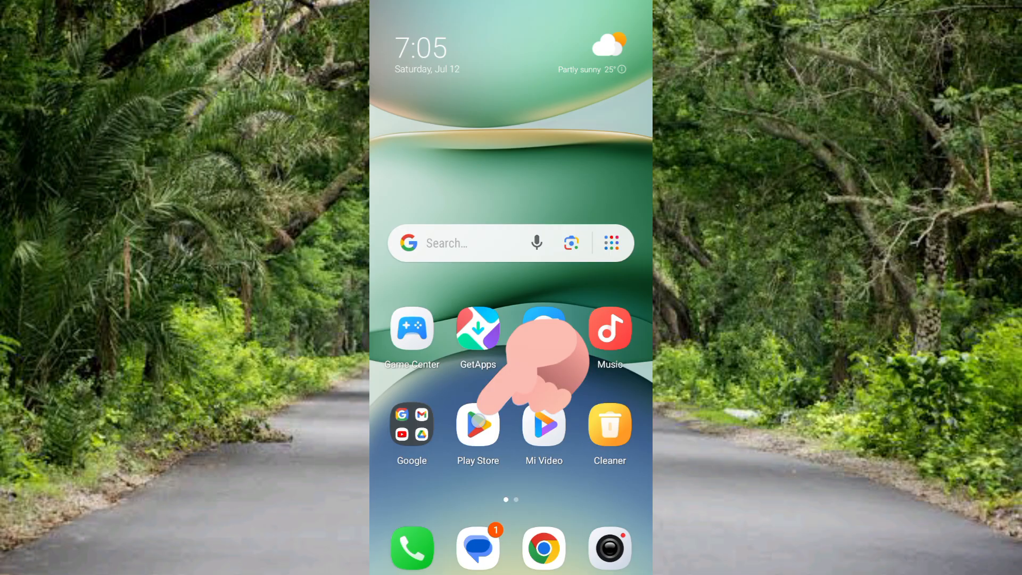
- Launch the Play Store from the home screen and scroll its search page
left_click(478, 427)
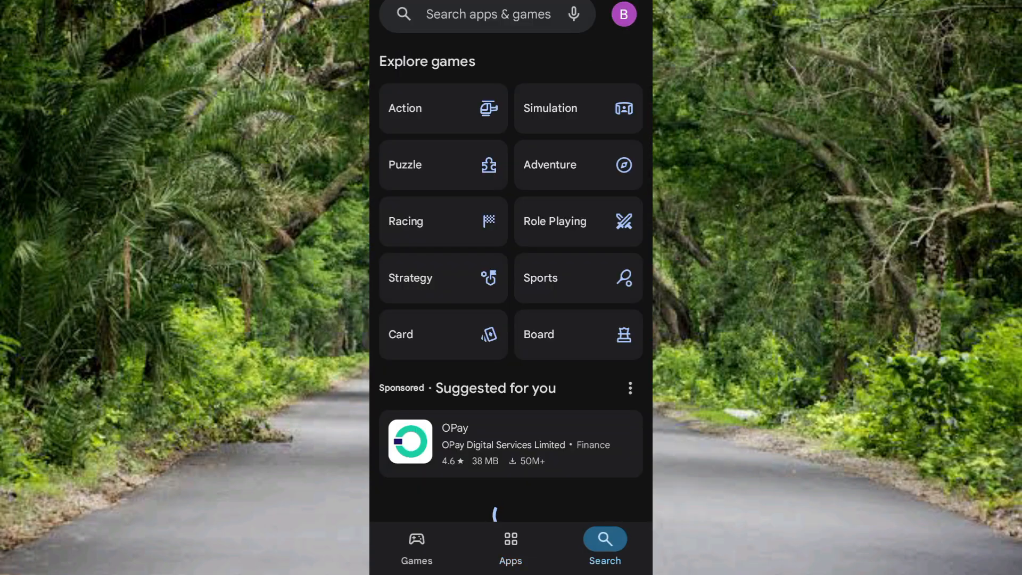
scroll("down", 3)
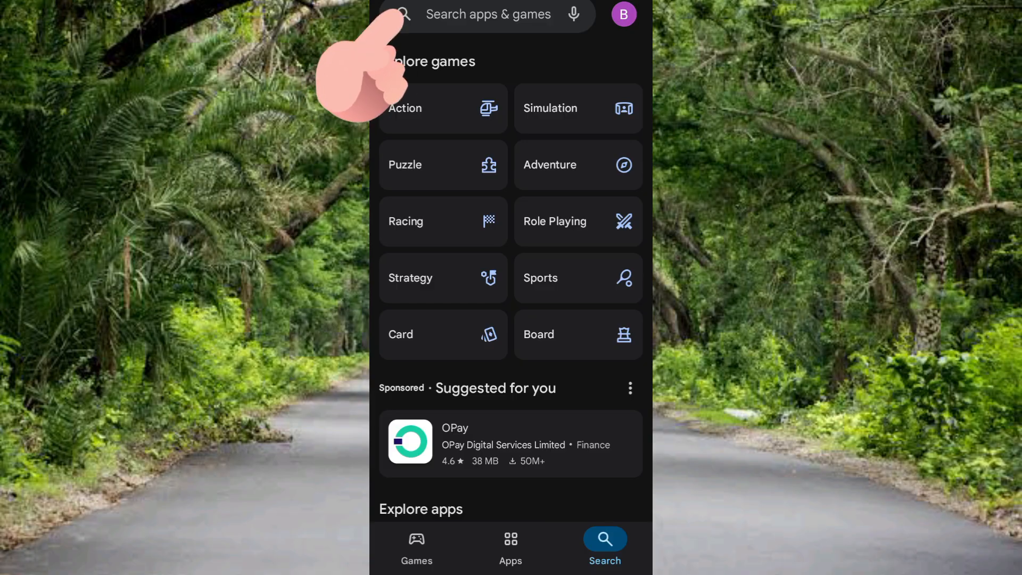
- Search the Play Store for 'xender'
left_click(483, 14)
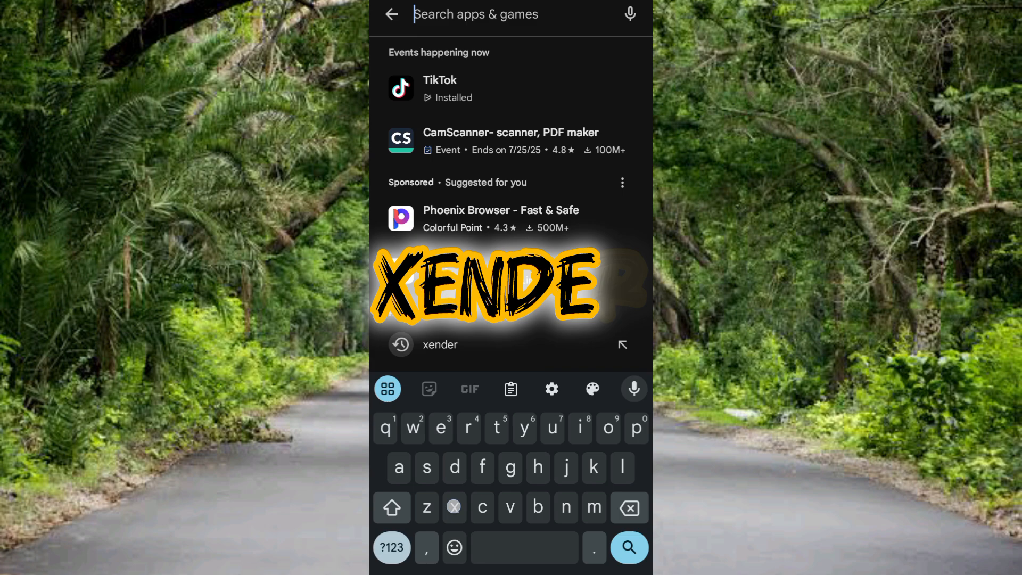
type("xender")
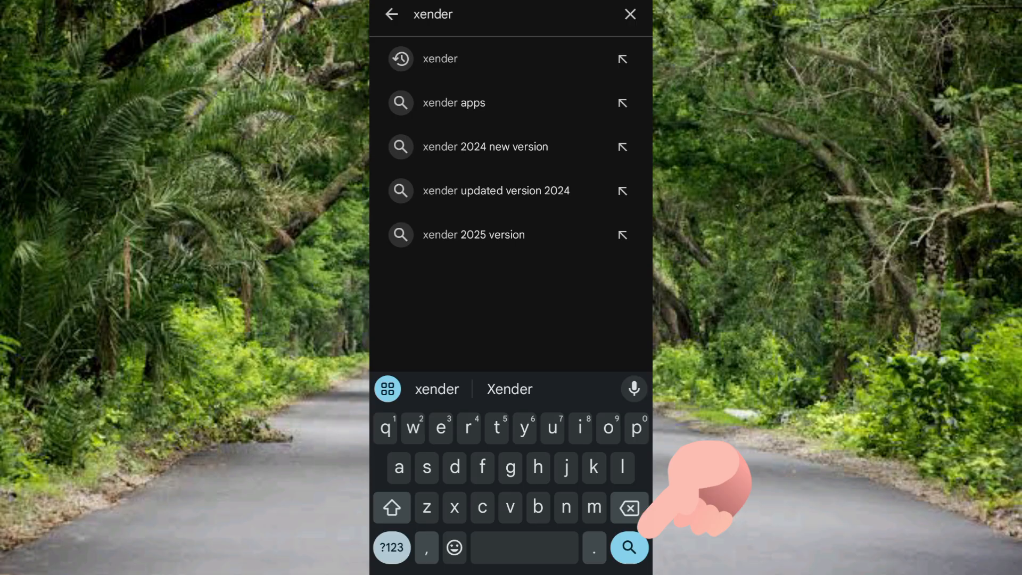
left_click(631, 547)
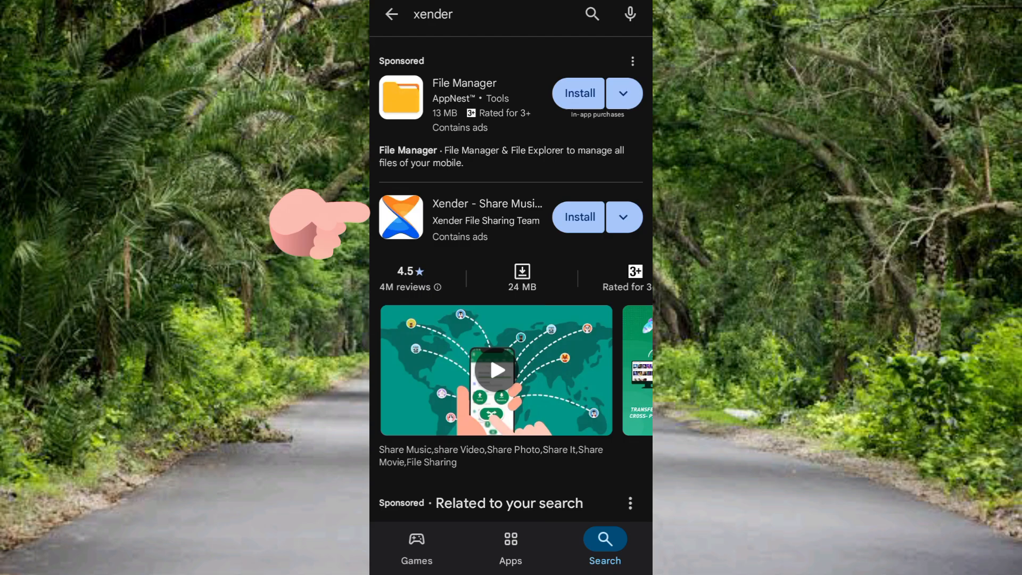
- Install Xender - Share Music Transfer from its store listing
left_click(486, 204)
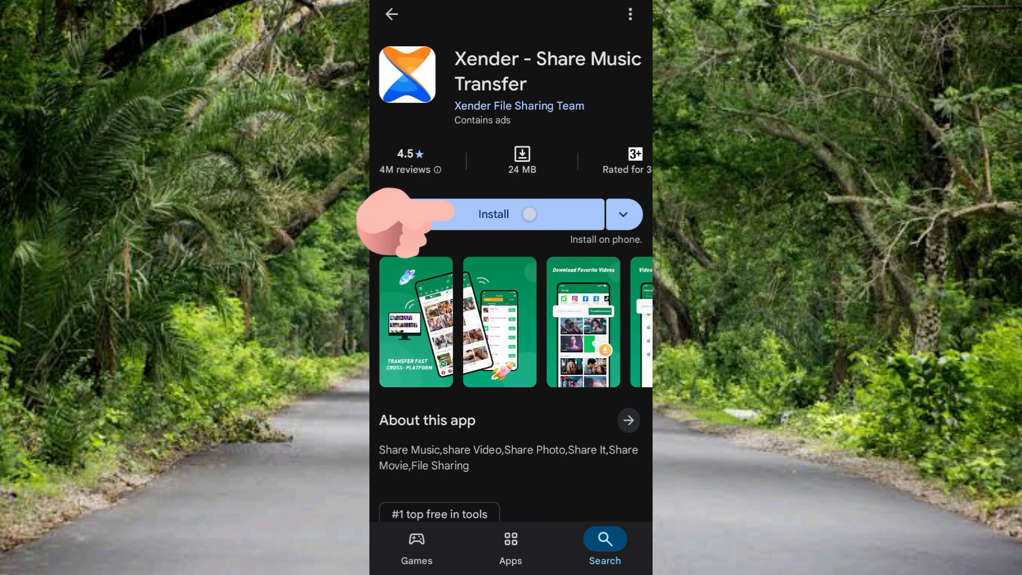
left_click(511, 214)
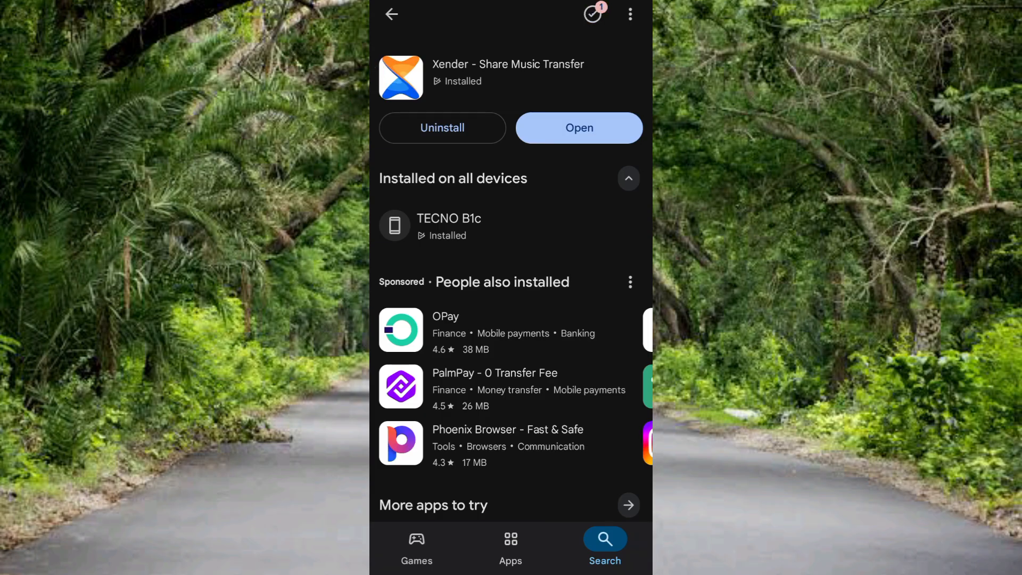
- Open the installed Xender app from its store page
left_click(579, 128)
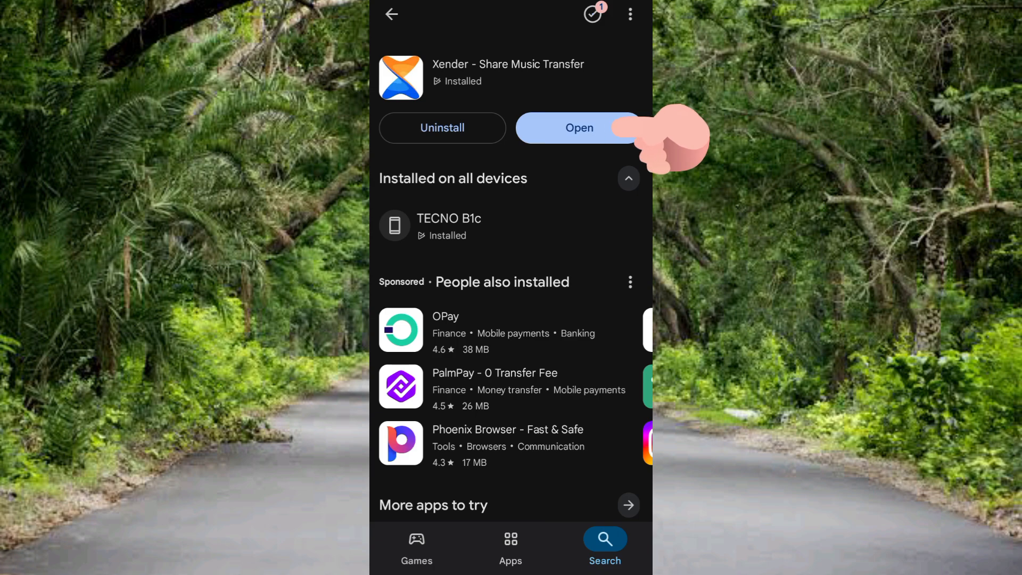
left_click(579, 128)
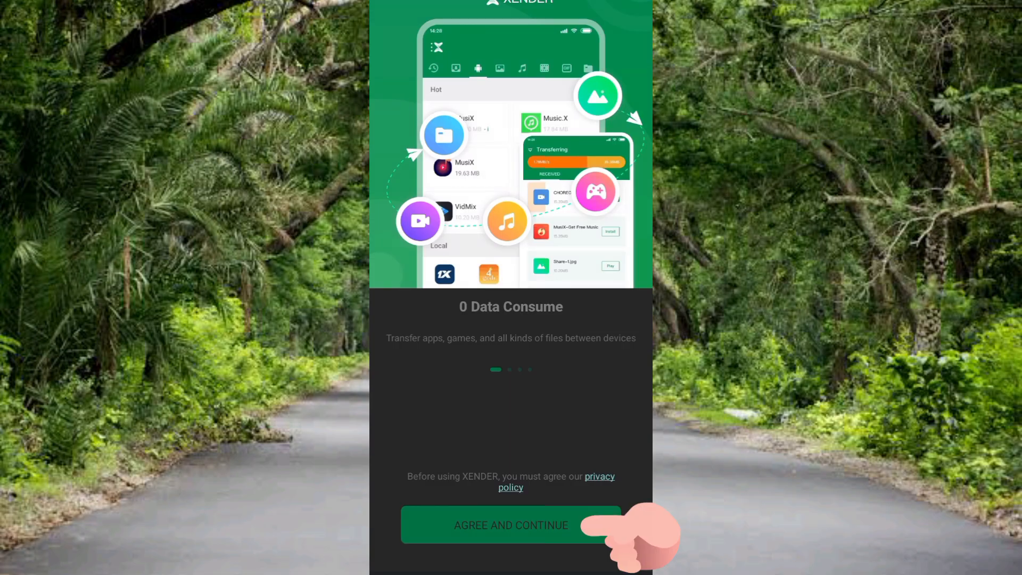
- Agree to Xender's privacy policy, allow permissions and notifications, and enable All files access
left_click(511, 525)
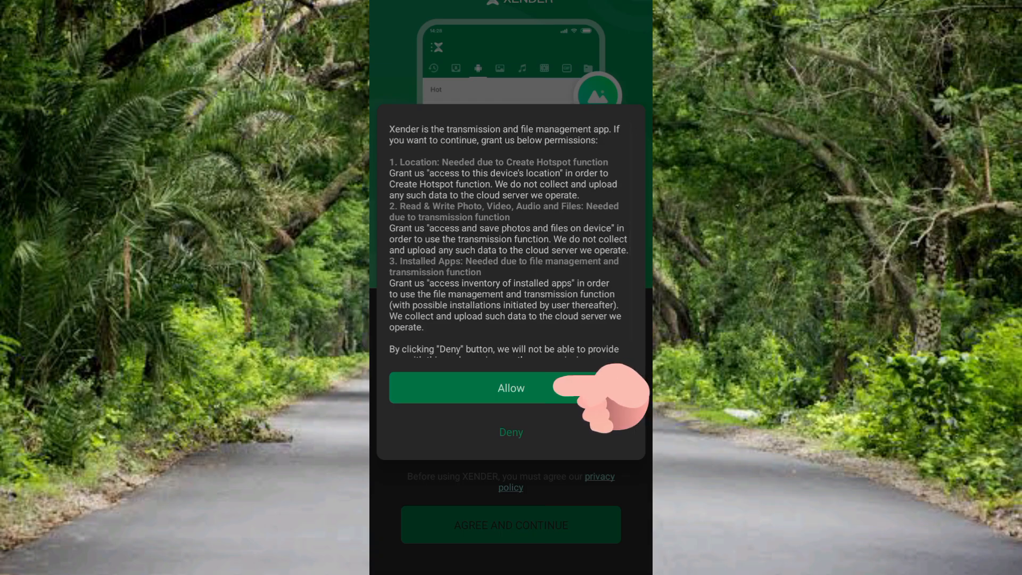
left_click(511, 388)
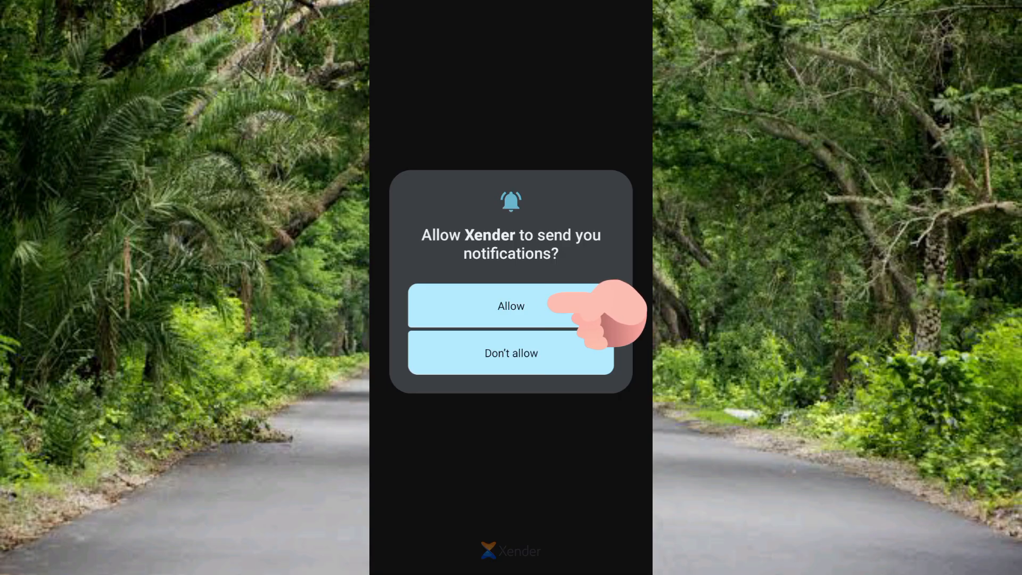
left_click(511, 306)
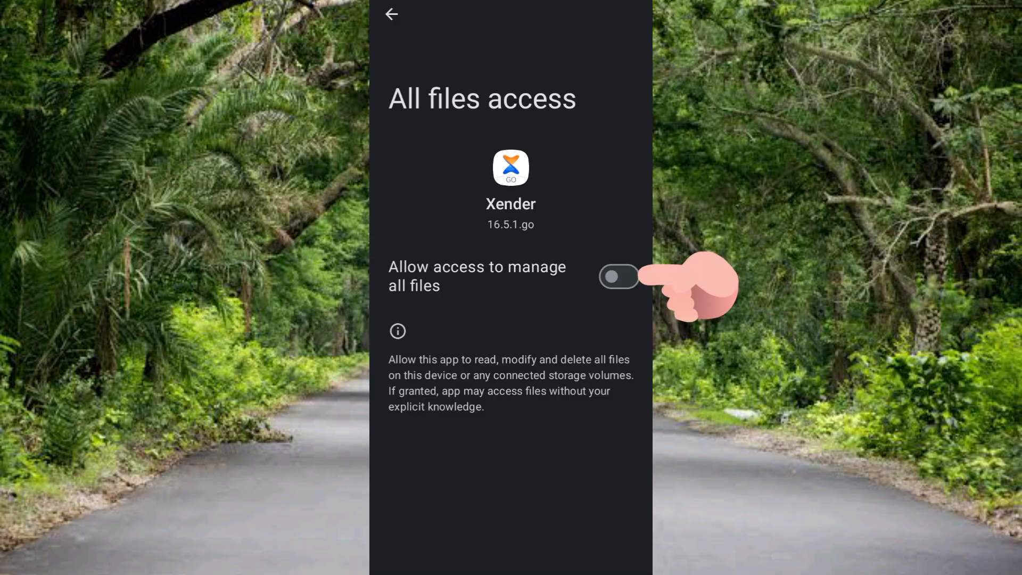
left_click(619, 277)
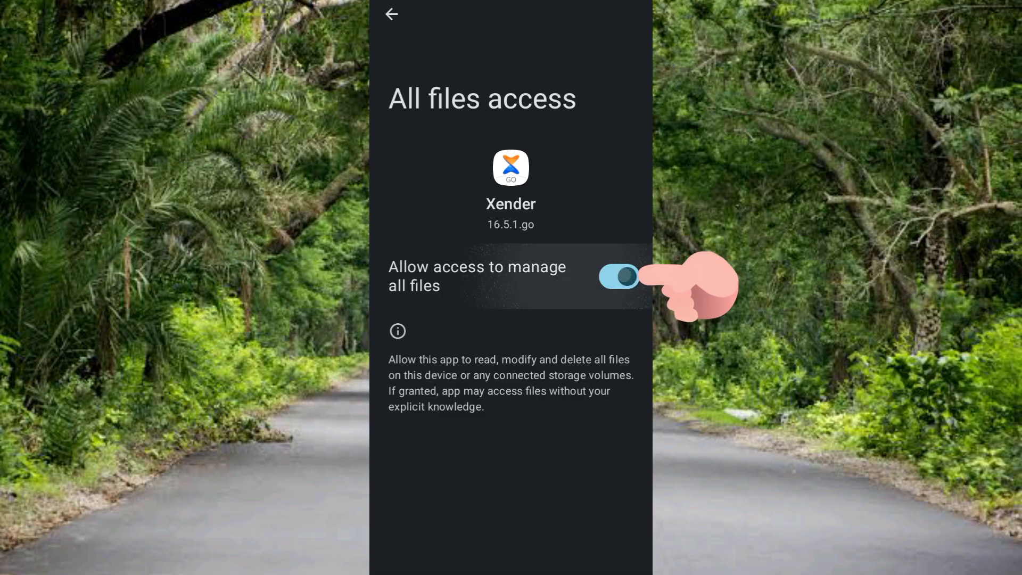
left_click(619, 277)
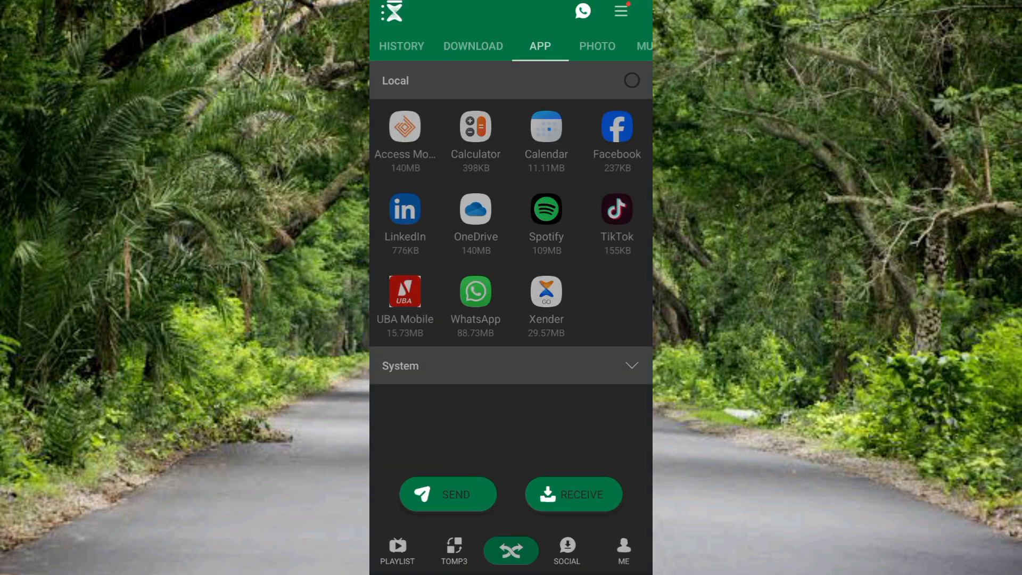
- Open the top-right menu on Xender's App tab to show connection options
left_click(621, 11)
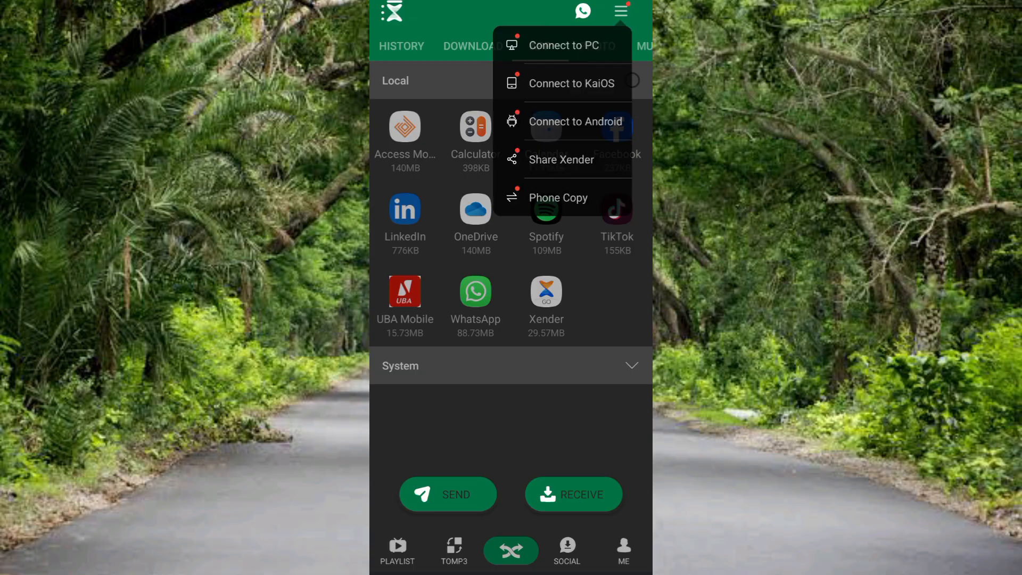